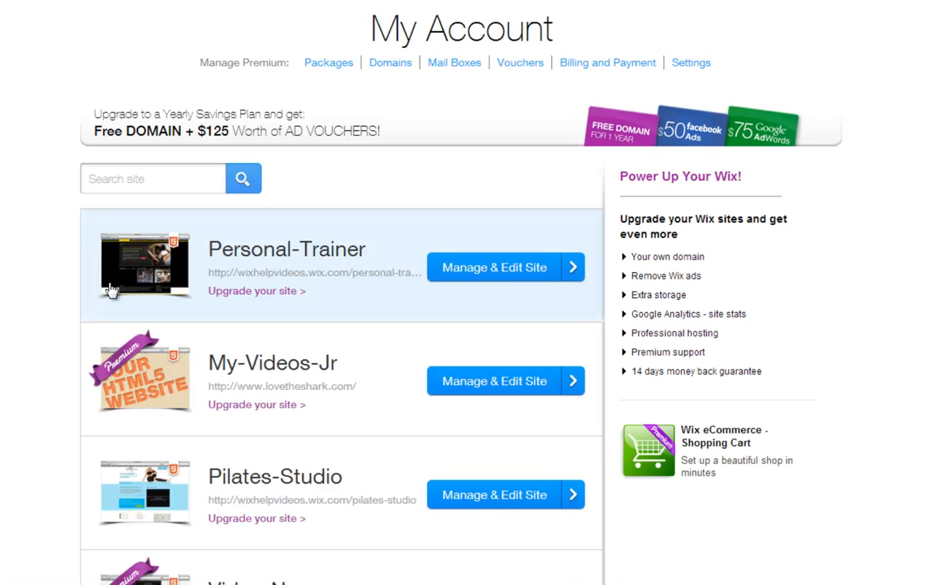
{"action": "mouse_move", "coordinate": [144, 286]}
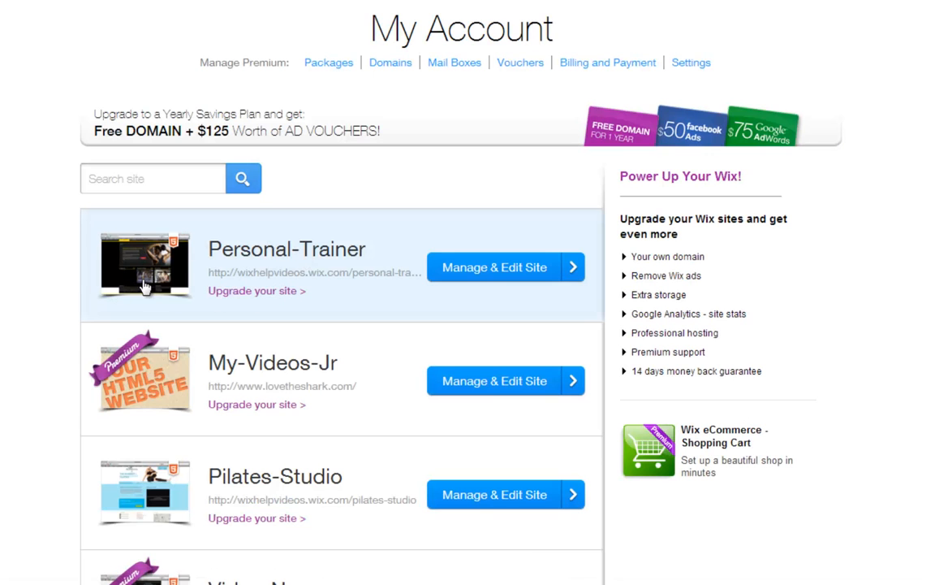
{"action": "mouse_move", "coordinate": [457, 277]}
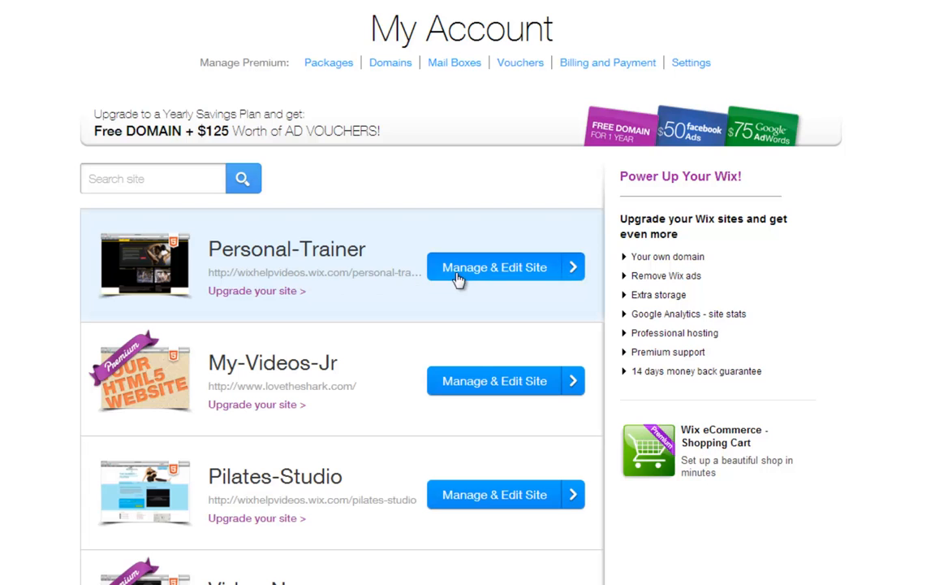
Delete the Personal-Trainer site's separate Wix mobile site and confirm, dismissing the success message
{"action": "left_click", "coordinate": [494, 266]}
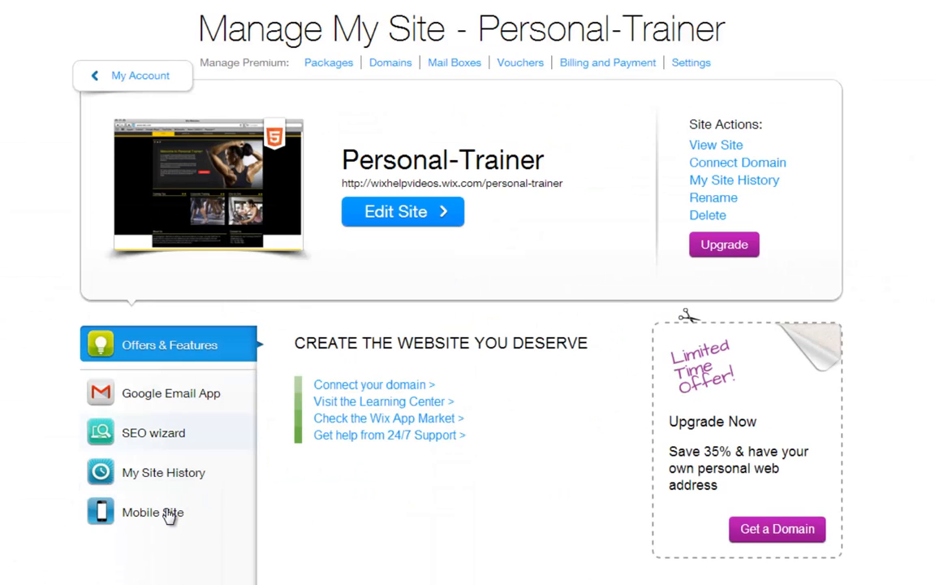
{"action": "left_click", "coordinate": [153, 511]}
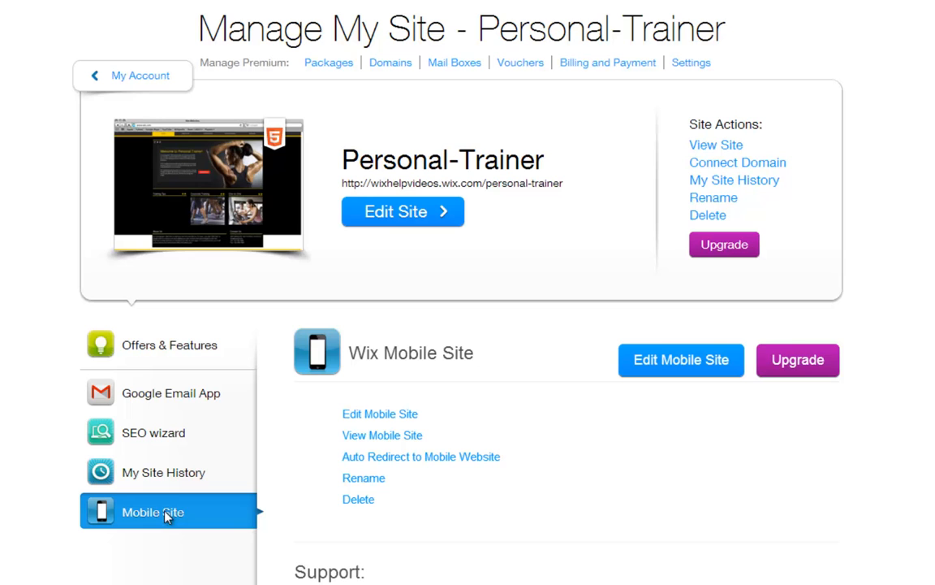
{"action": "left_click", "coordinate": [358, 498]}
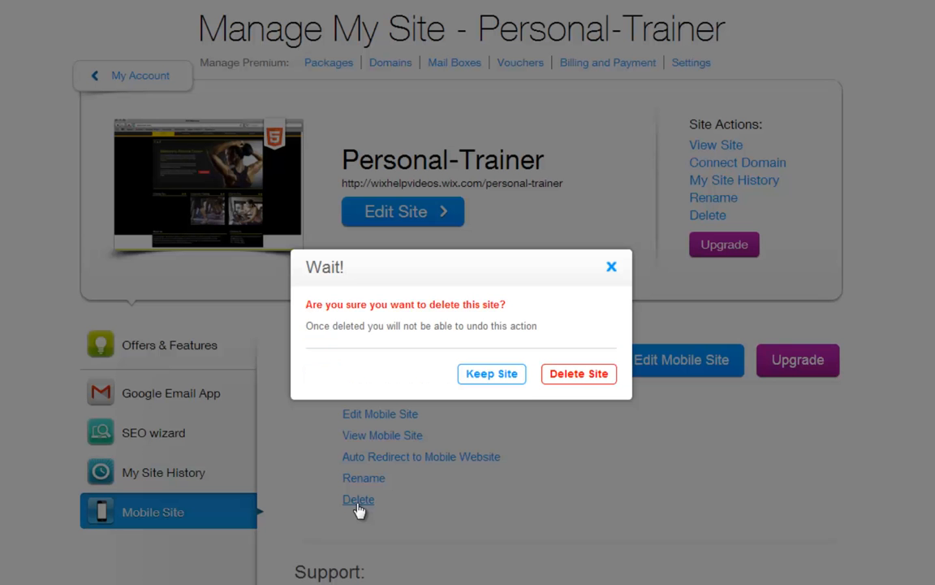
{"action": "left_click", "coordinate": [578, 373]}
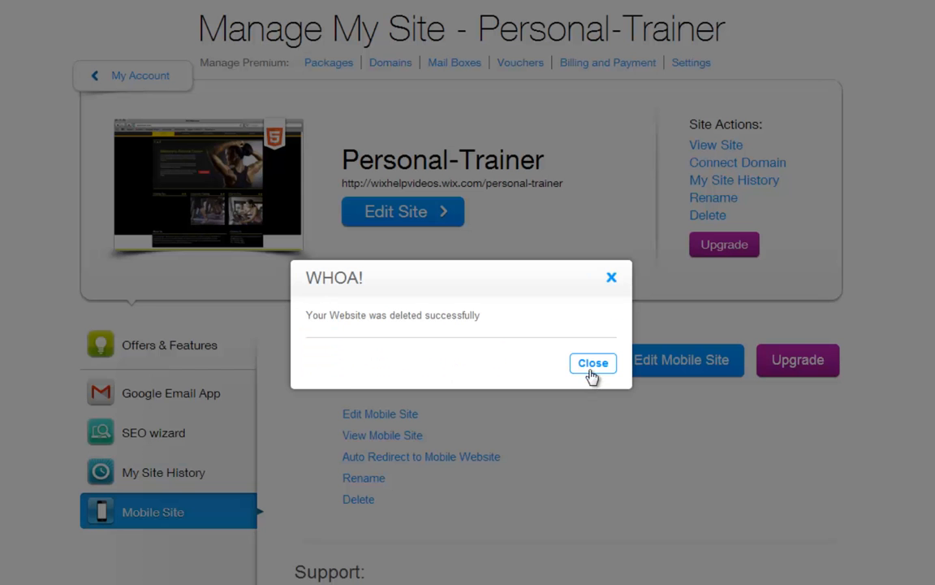
{"action": "left_click", "coordinate": [593, 363]}
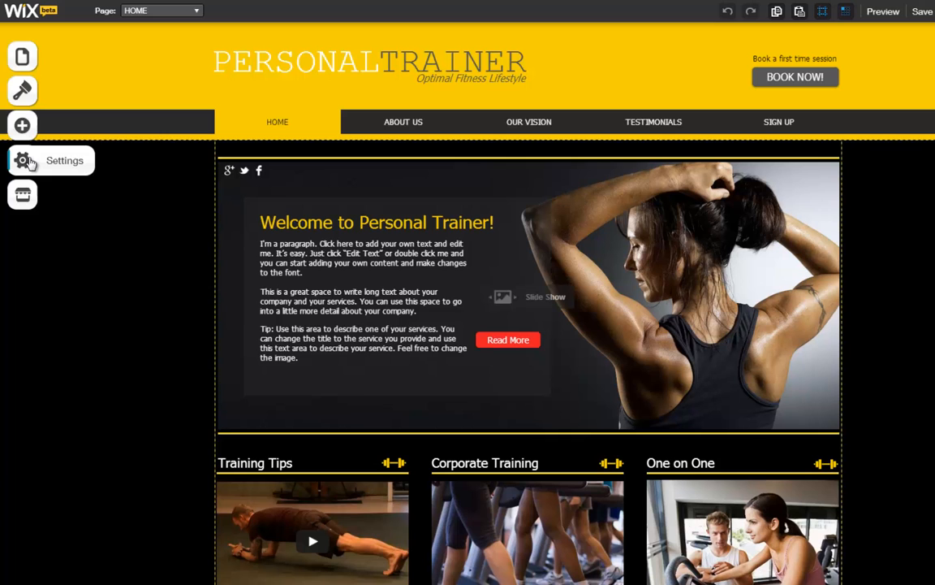
Switch the Mobile Action Bar on in Settings > Mobile View
{"action": "left_click", "coordinate": [22, 161]}
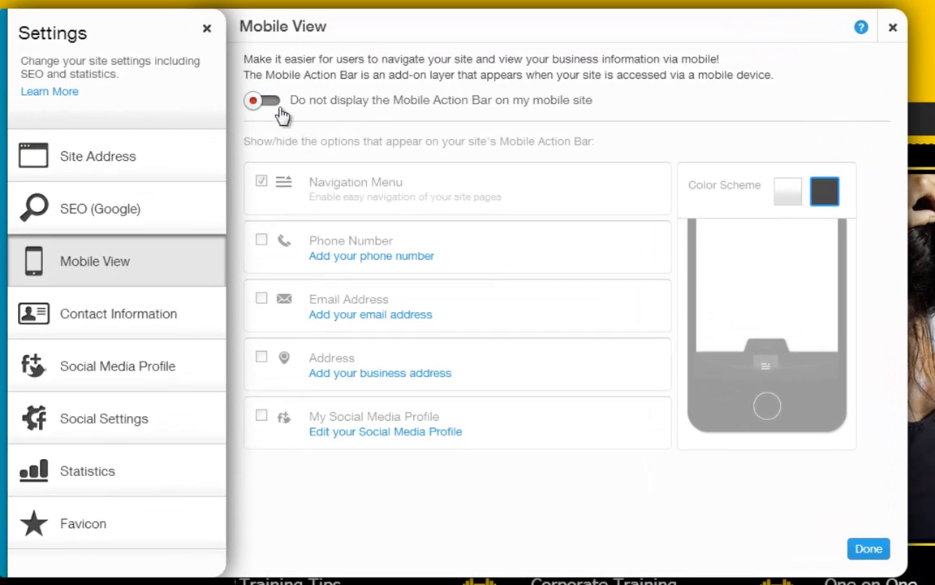
{"action": "left_click", "coordinate": [261, 100]}
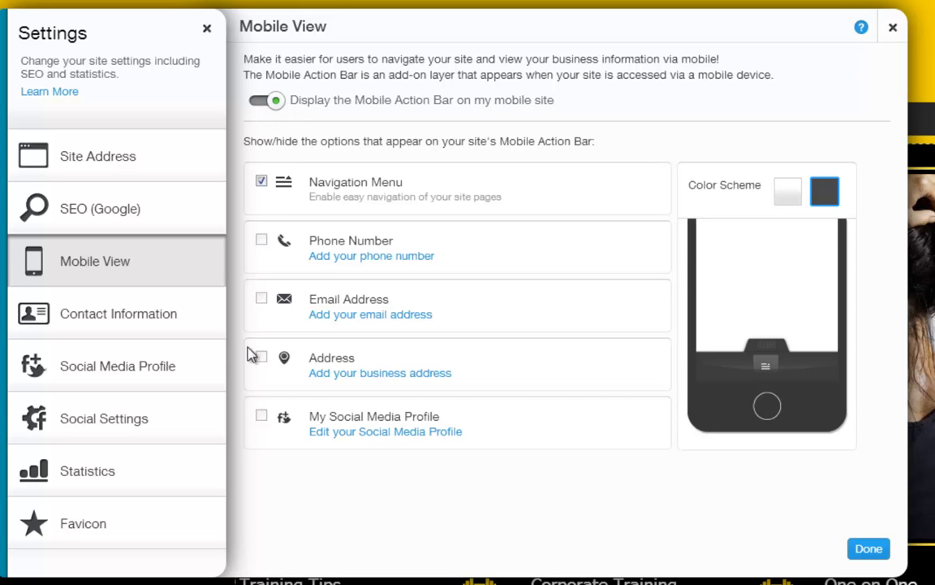
{"action": "mouse_move", "coordinate": [263, 315]}
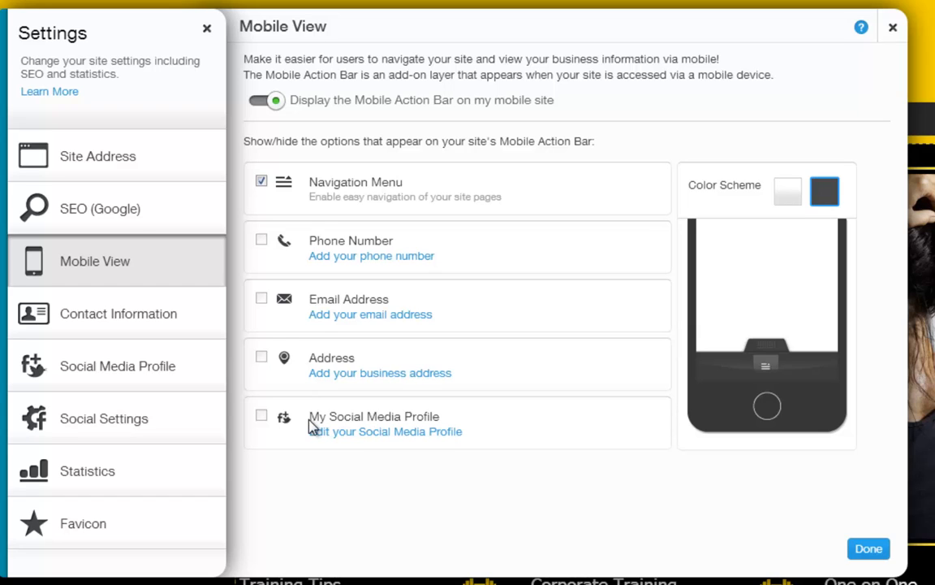
{"action": "mouse_move", "coordinate": [108, 325]}
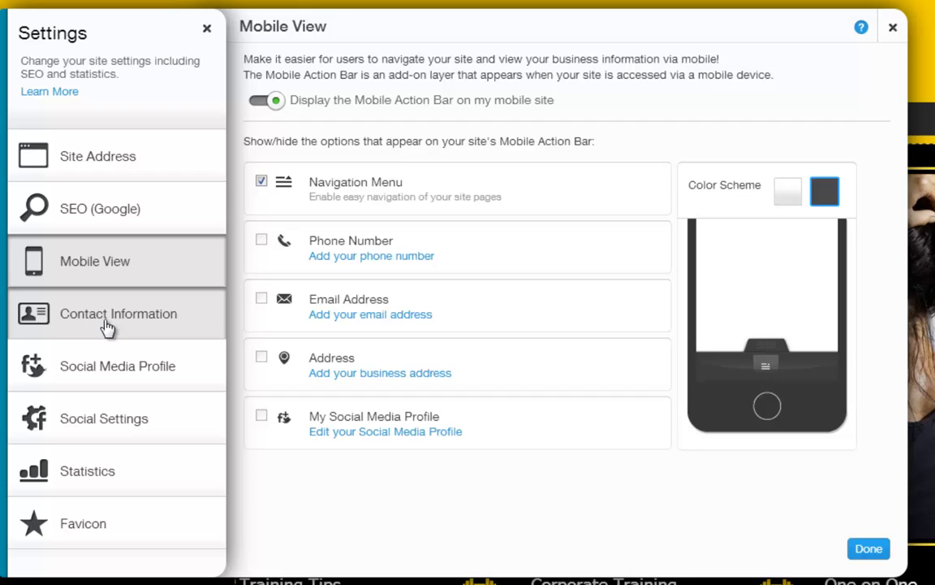
{"action": "left_click", "coordinate": [117, 314]}
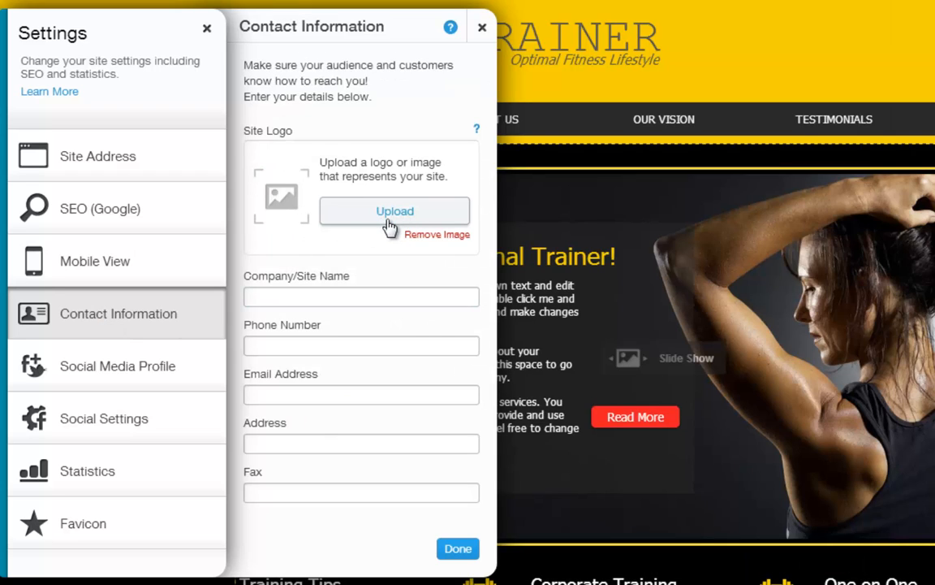
{"action": "left_click", "coordinate": [361, 295]}
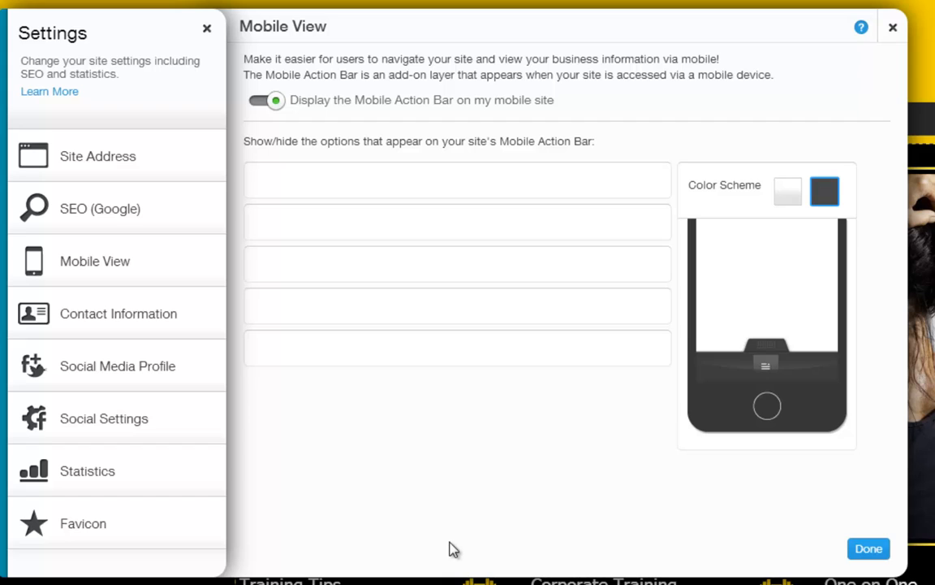
{"action": "left_click", "coordinate": [117, 365]}
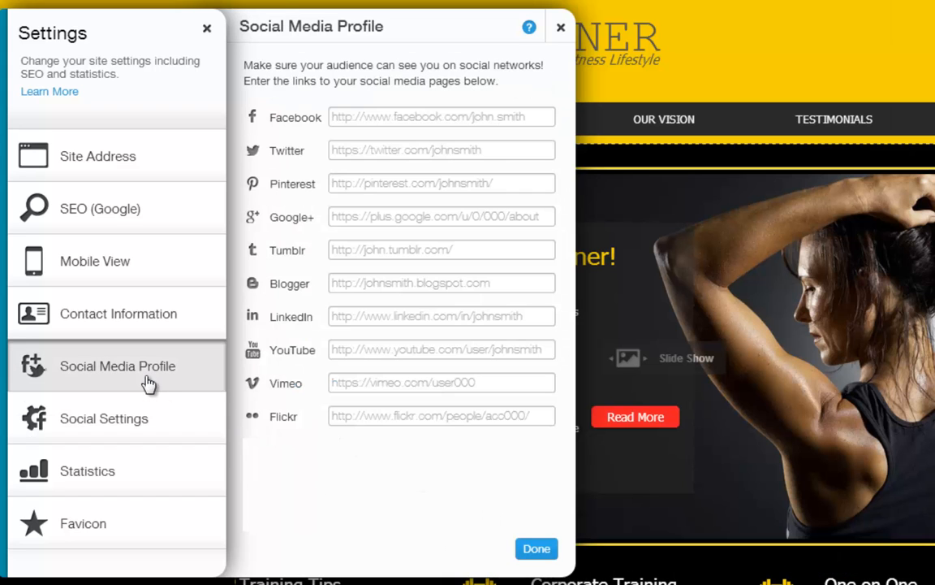
{"action": "left_click", "coordinate": [441, 182]}
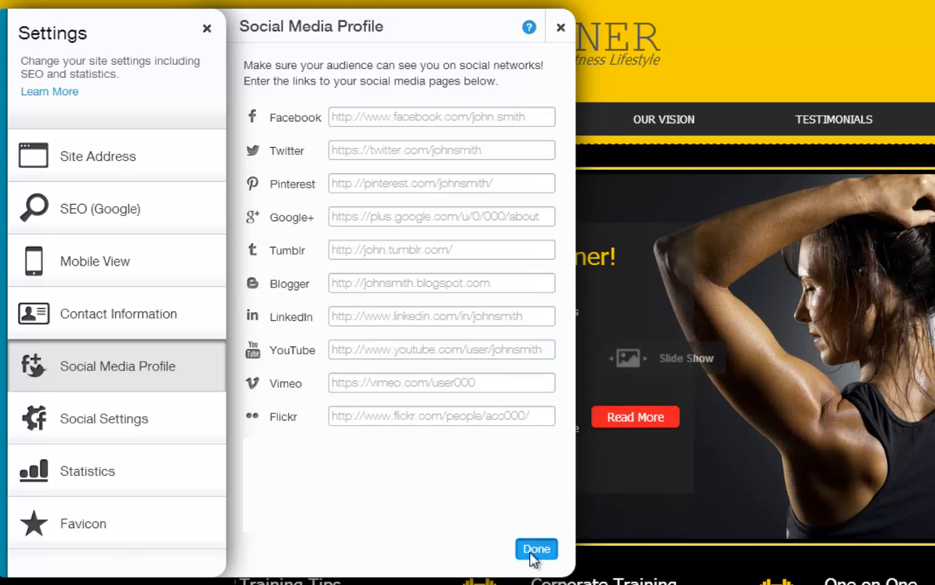
{"action": "left_click", "coordinate": [94, 259]}
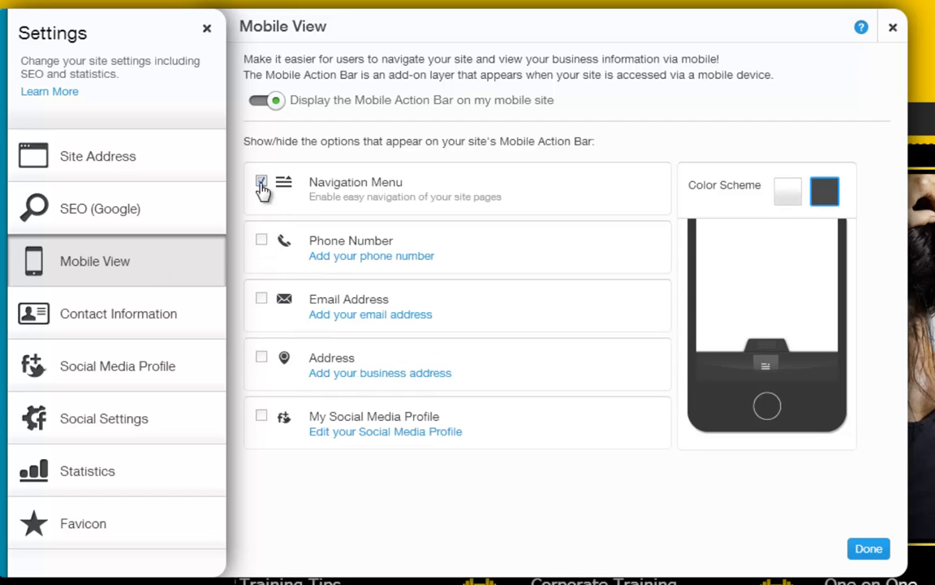
Keep the Navigation Menu checked and the dark Color Scheme after trying alternatives, then start publishing
{"action": "left_click", "coordinate": [261, 184]}
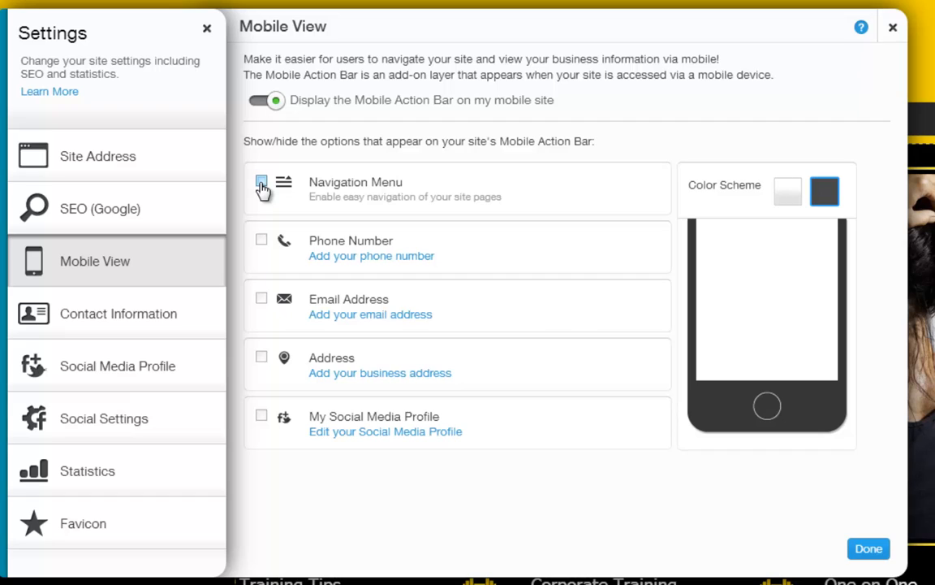
{"action": "left_click", "coordinate": [261, 182]}
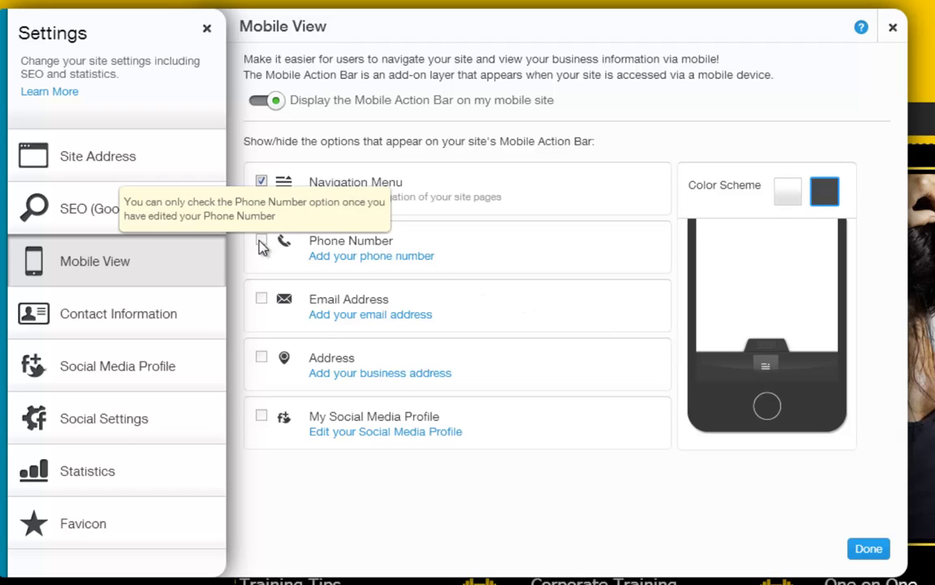
{"action": "mouse_move", "coordinate": [261, 299]}
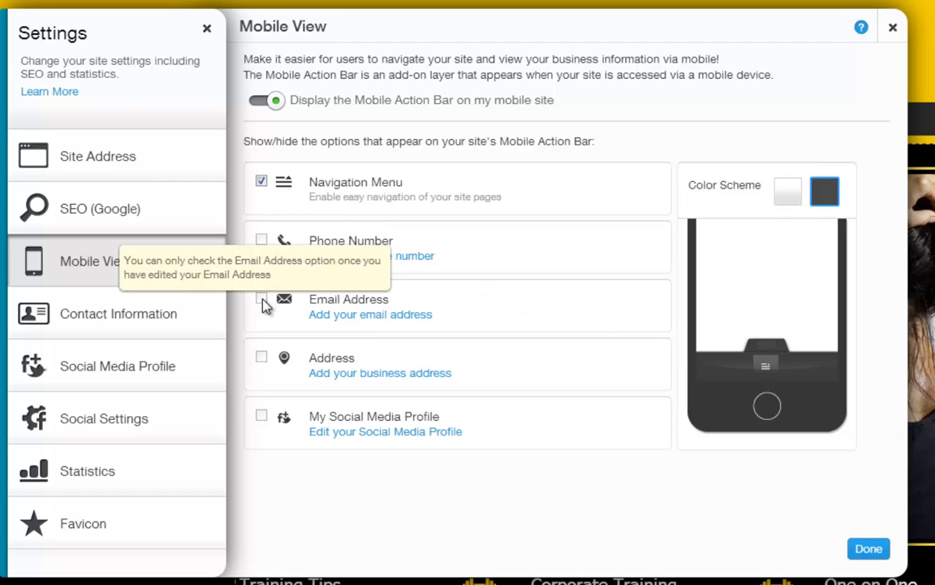
{"action": "mouse_move", "coordinate": [273, 389]}
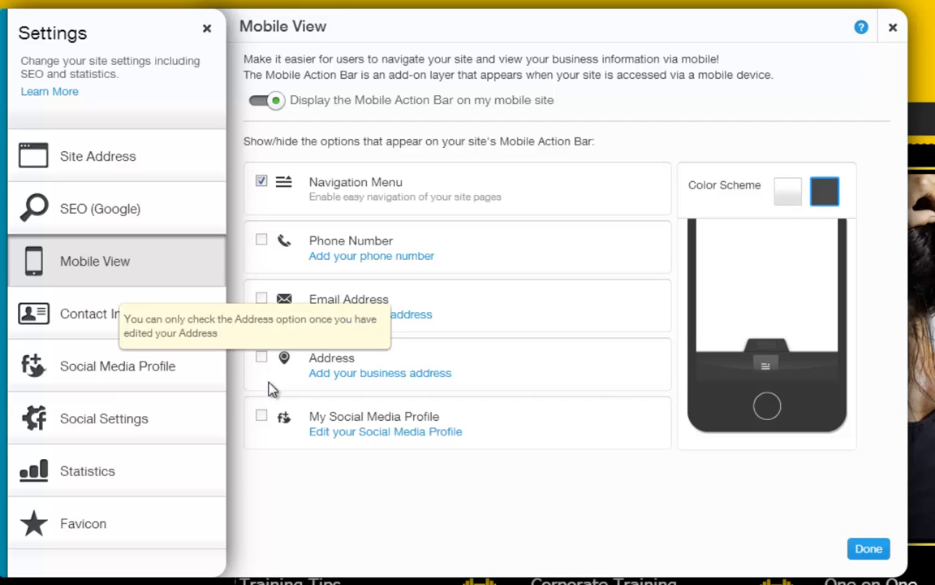
{"action": "mouse_move", "coordinate": [818, 296]}
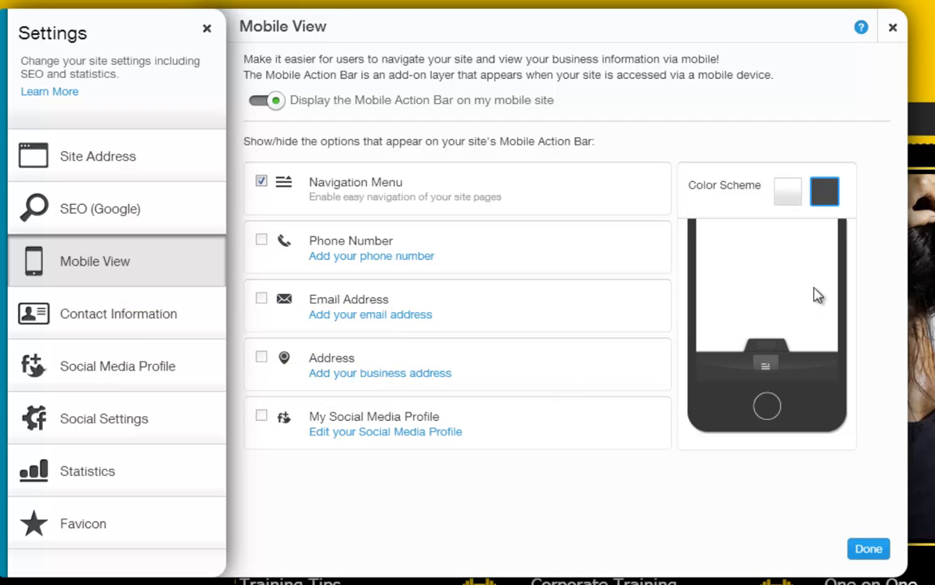
{"action": "mouse_move", "coordinate": [755, 350]}
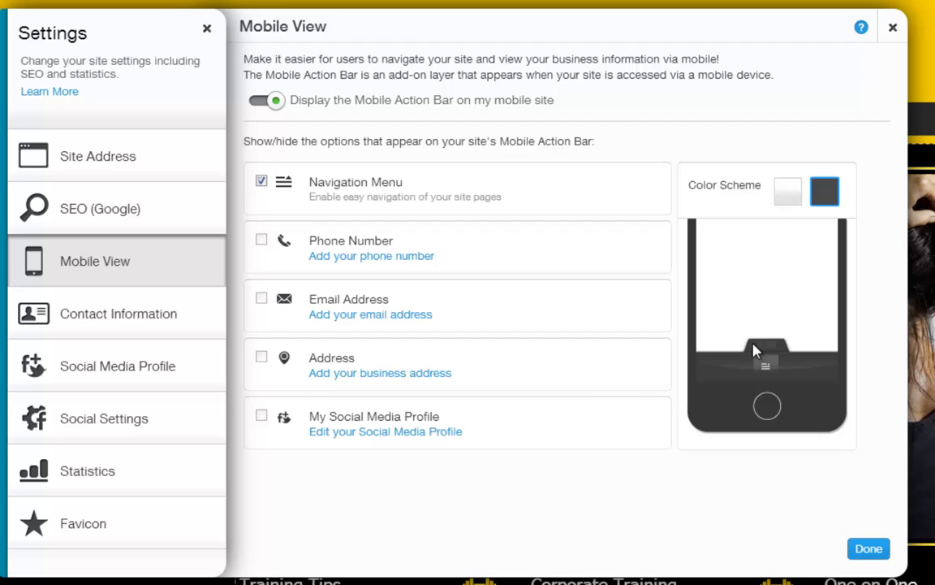
{"action": "left_click", "coordinate": [786, 192]}
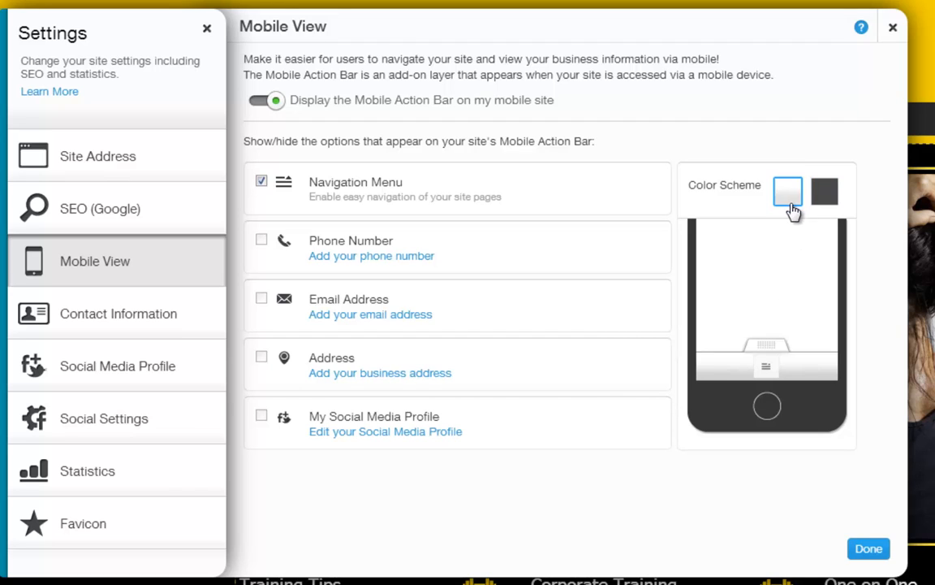
{"action": "left_click", "coordinate": [825, 193]}
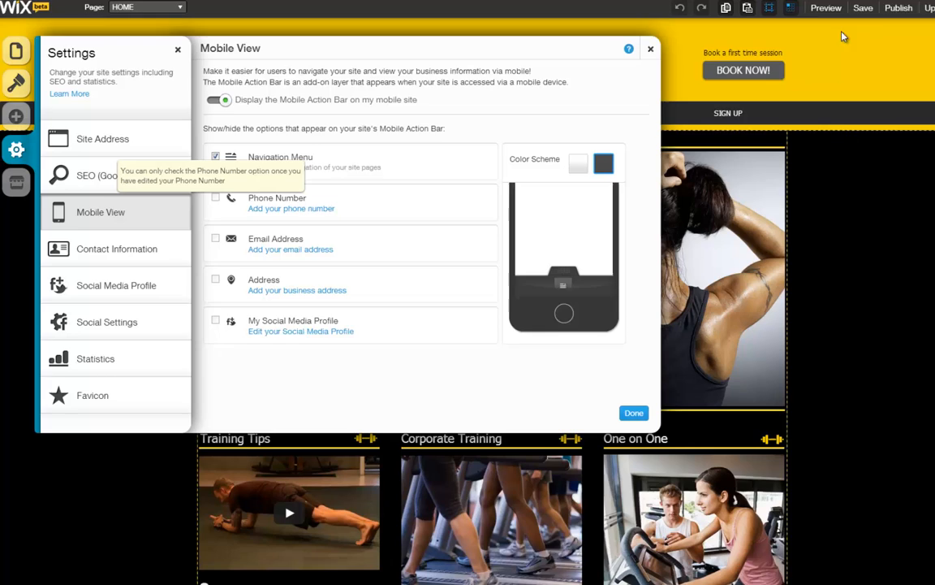
{"action": "left_click", "coordinate": [898, 8]}
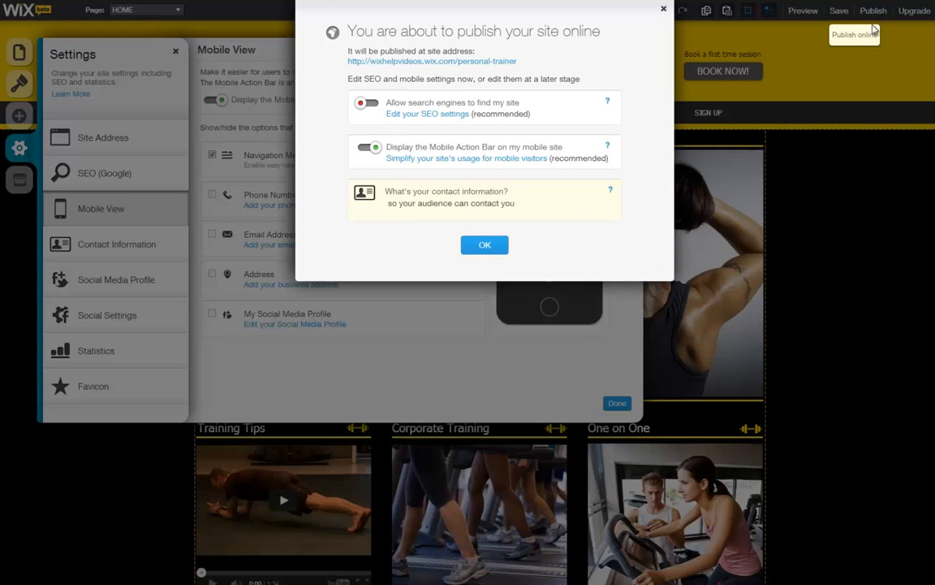